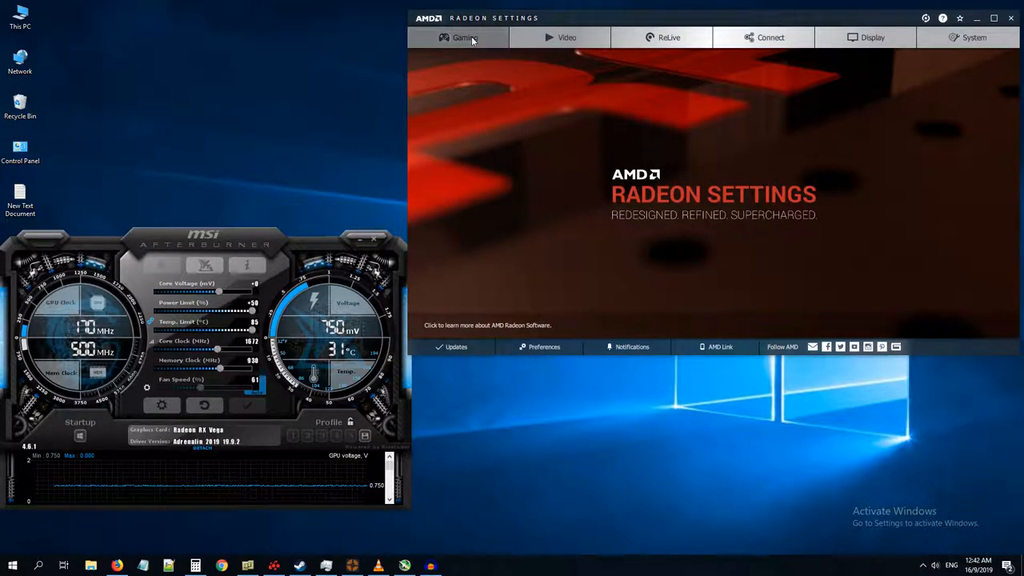
# Reach the Global Graphics page from the Gaming section's Global Settings
pyautogui.click(464, 38)
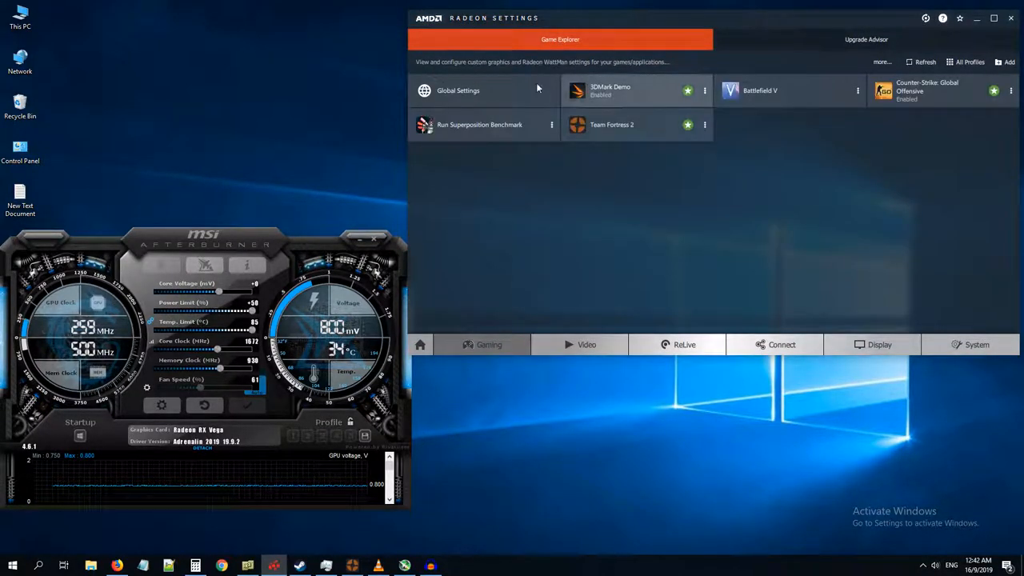
pyautogui.click(458, 90)
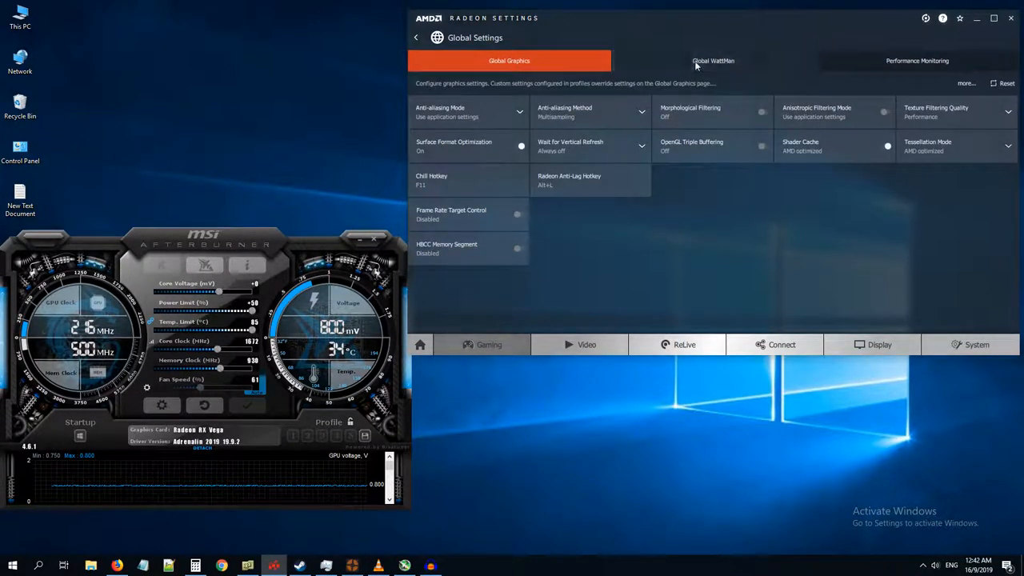
# Scroll the Global WattMan profile down through frequency, voltage and power limit, then bring up MSI Afterburner's properties
pyautogui.click(714, 61)
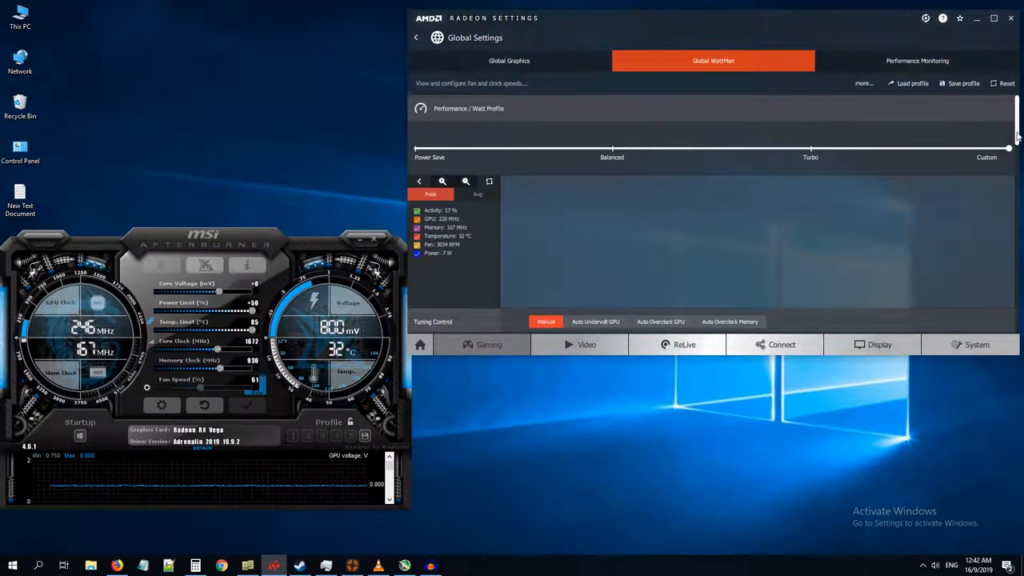
pyautogui.scroll(-3)
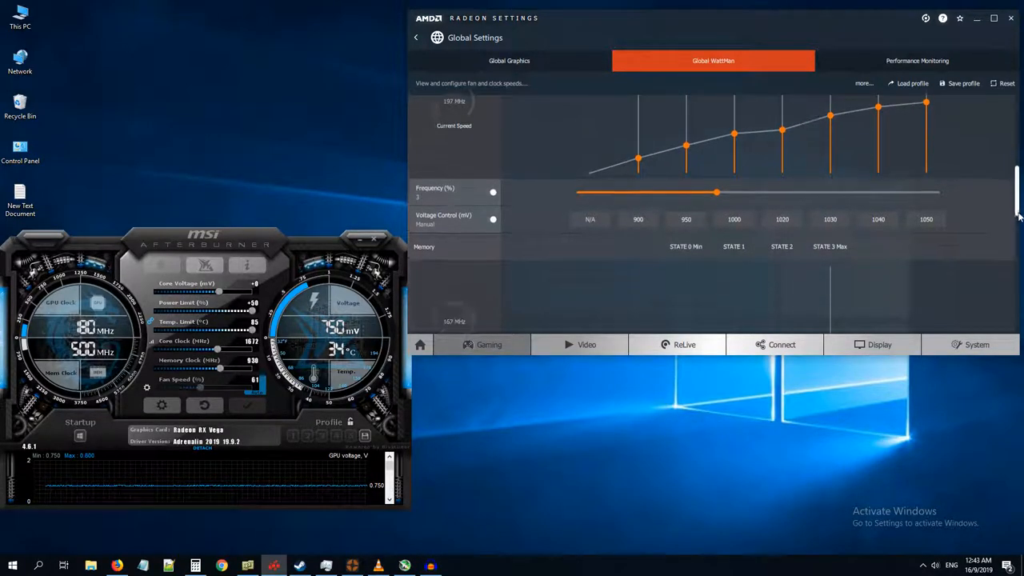
pyautogui.scroll(-3)
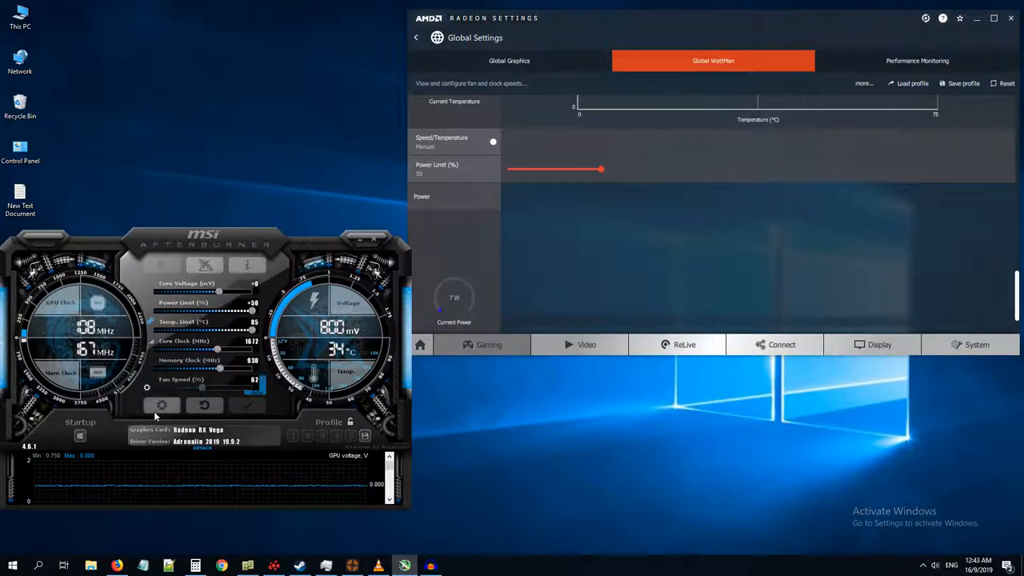
pyautogui.click(162, 407)
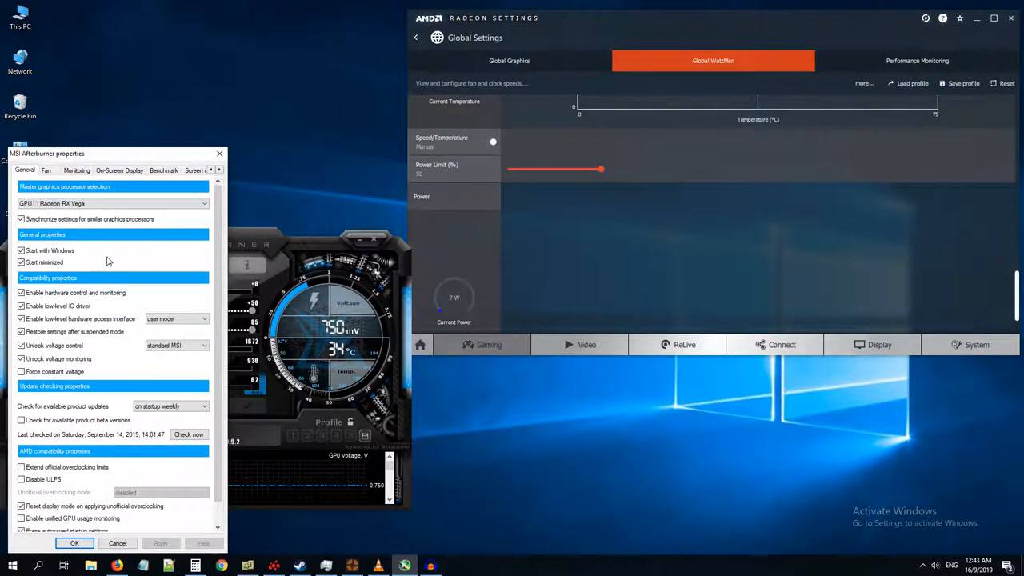